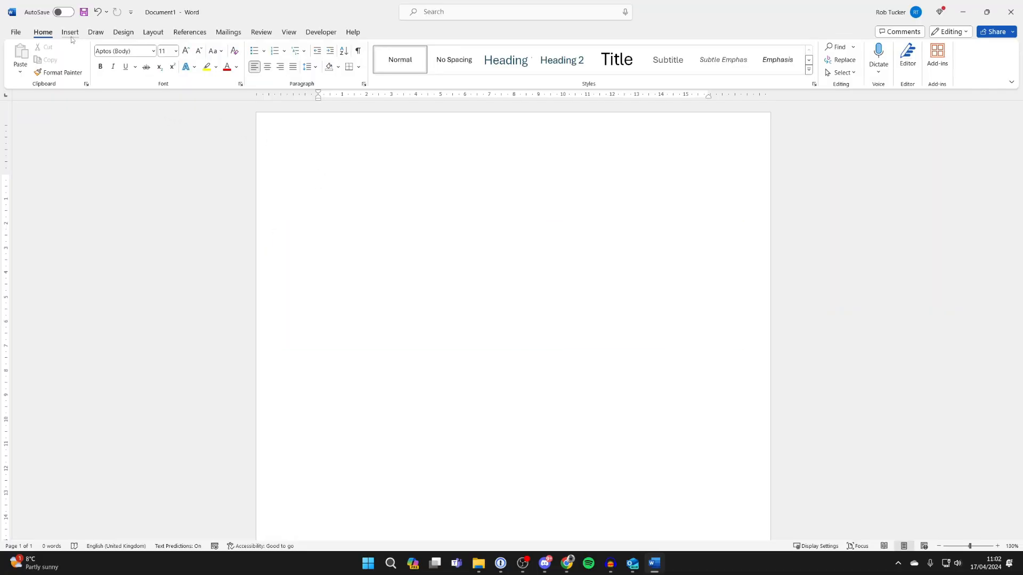
Step: Insert an Organisation Chart SmartArt from the Hierarchy layouts into the blank document
{"action": "left_click", "coordinate": [69, 31]}
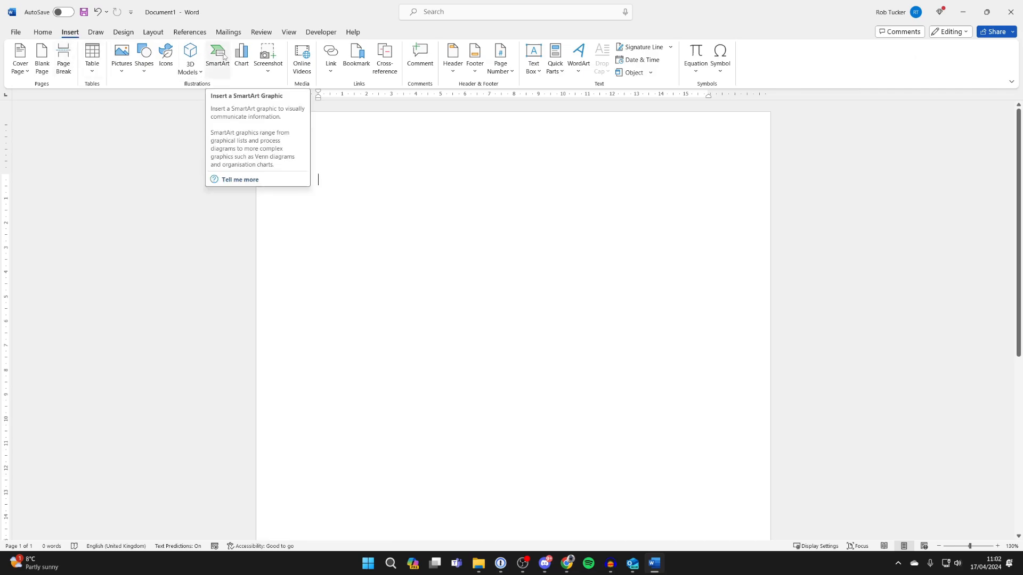
{"action": "left_click", "coordinate": [217, 58]}
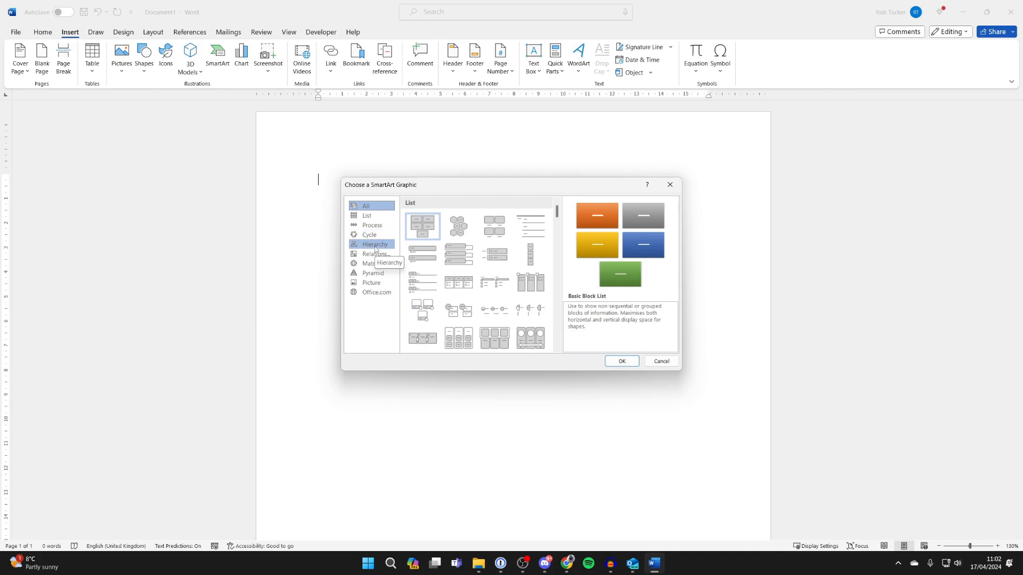
{"action": "left_click", "coordinate": [375, 244]}
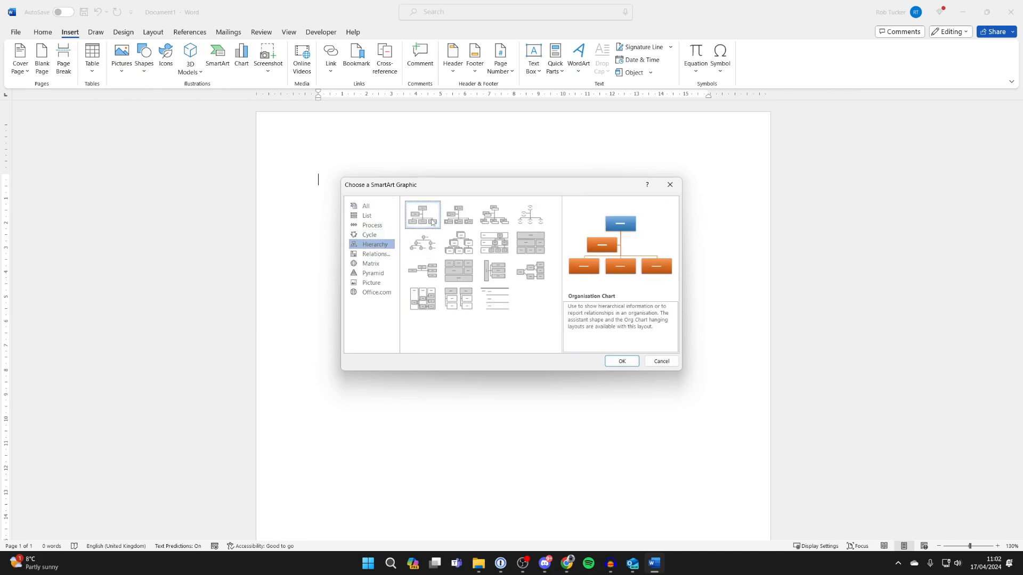
{"action": "left_click", "coordinate": [620, 361]}
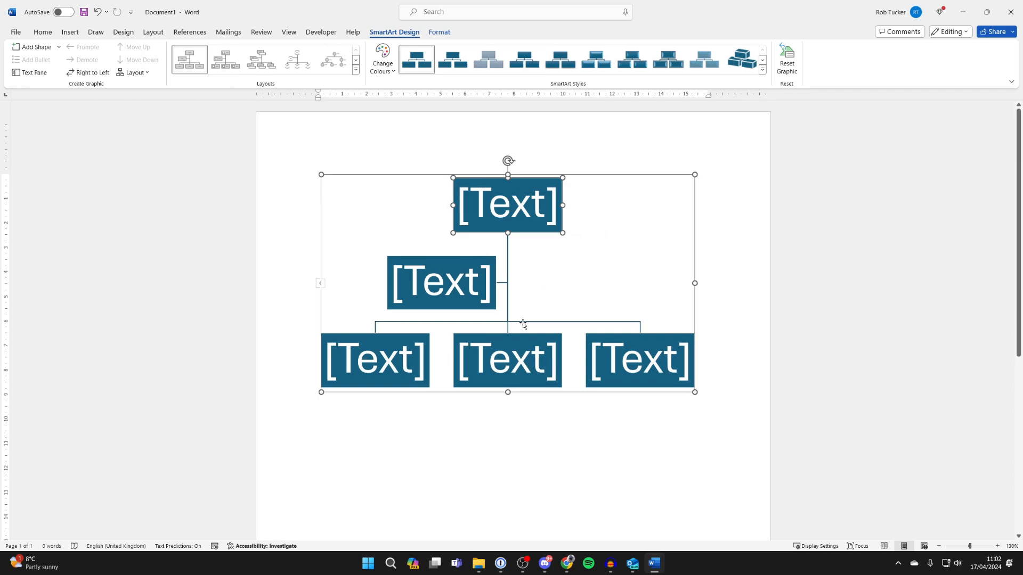
Step: Select an extra shape in the org chart to trim it down
{"action": "left_click", "coordinate": [506, 360]}
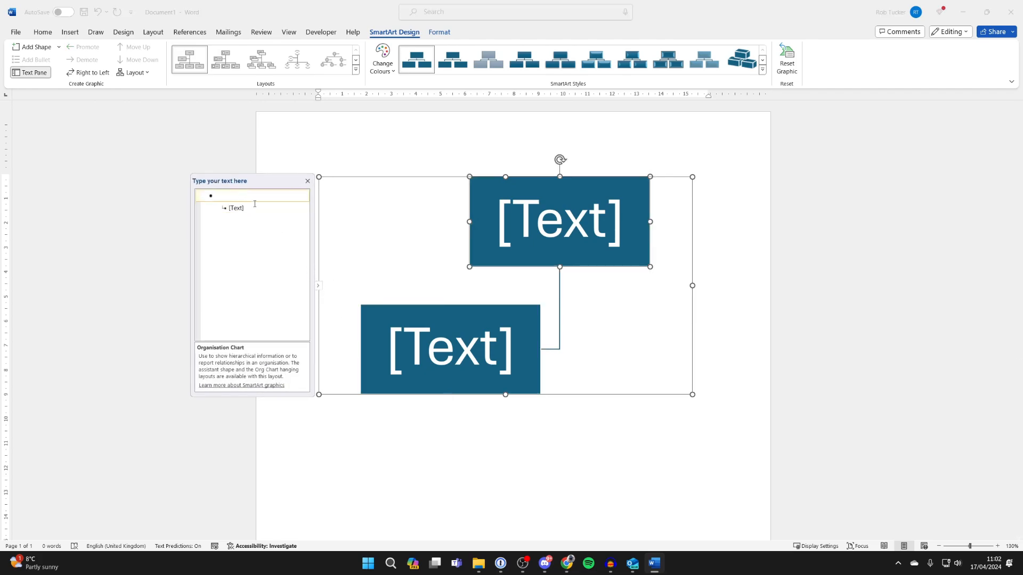
Step: Enter CEO, Manager 1 and Manager 2 as the chart's top-level names
{"action": "type", "text": "CEO"}
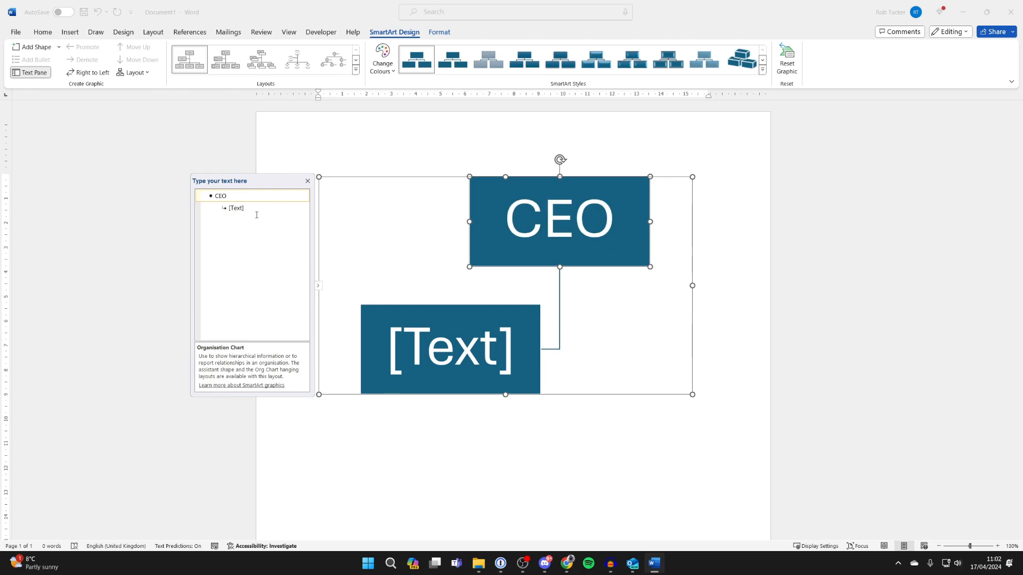
{"action": "type", "text": "S"}
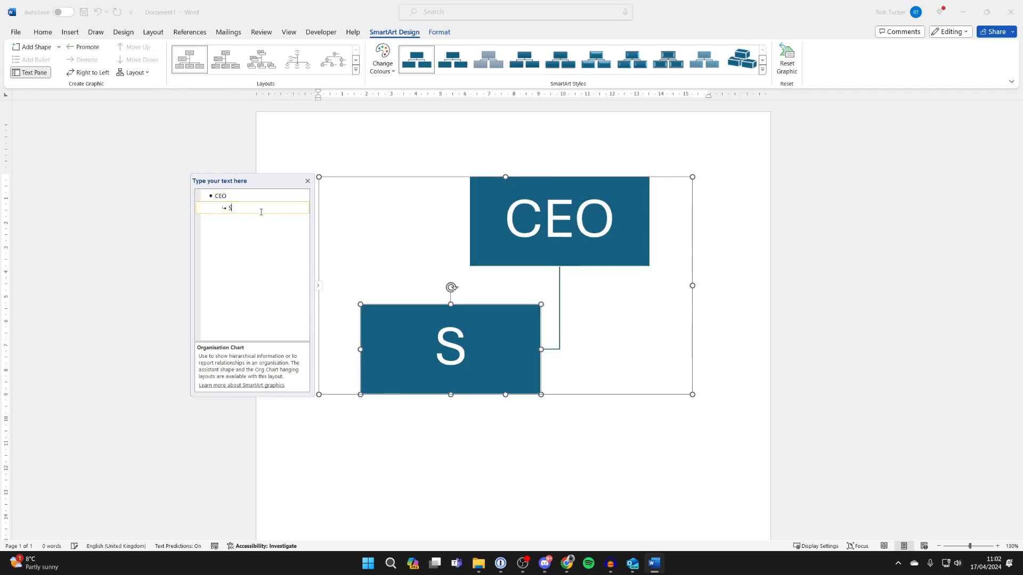
{"action": "type", "text": "anager 1"}
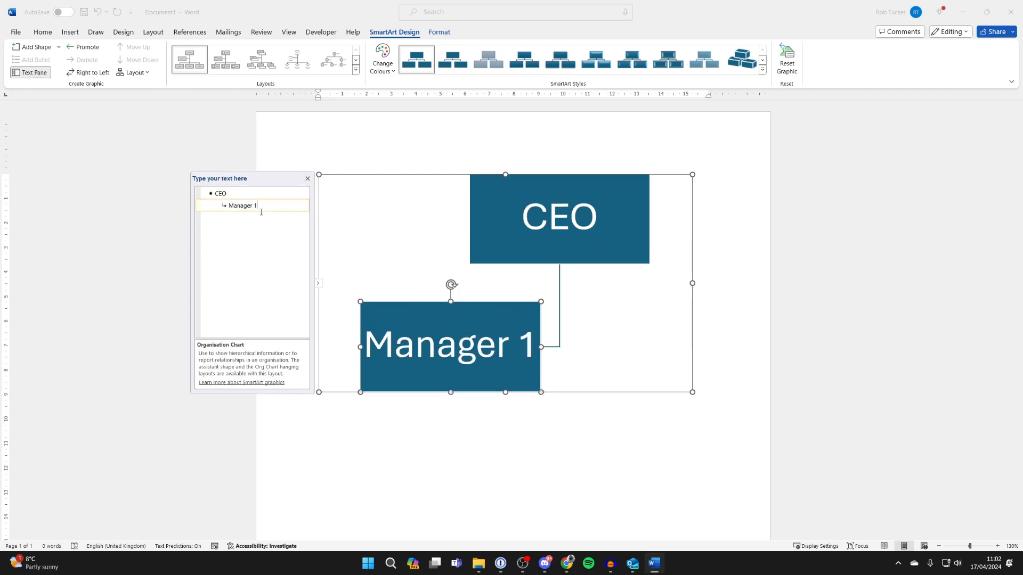
{"action": "key", "text": "enter"}
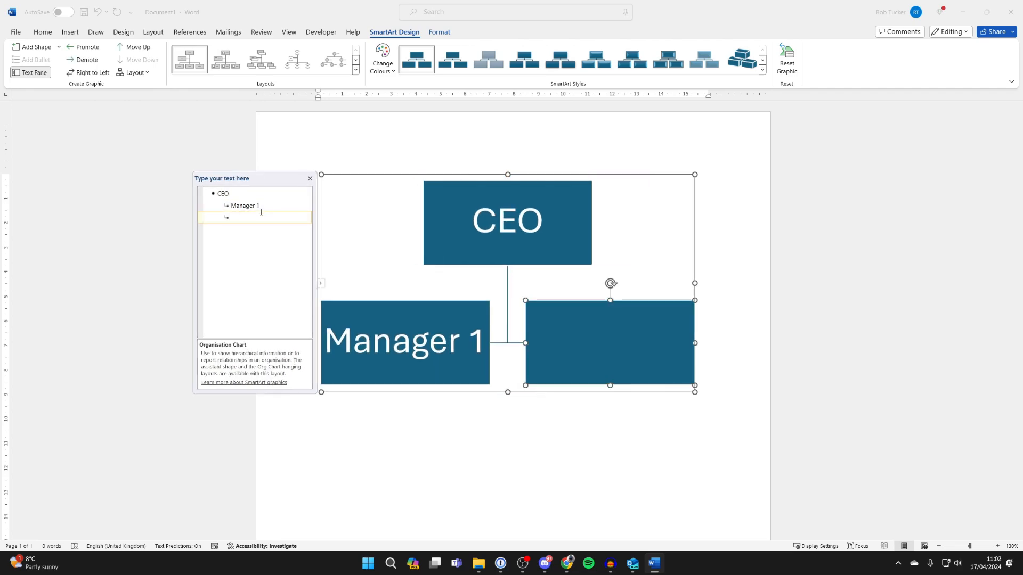
{"action": "type", "text": "Manager 2"}
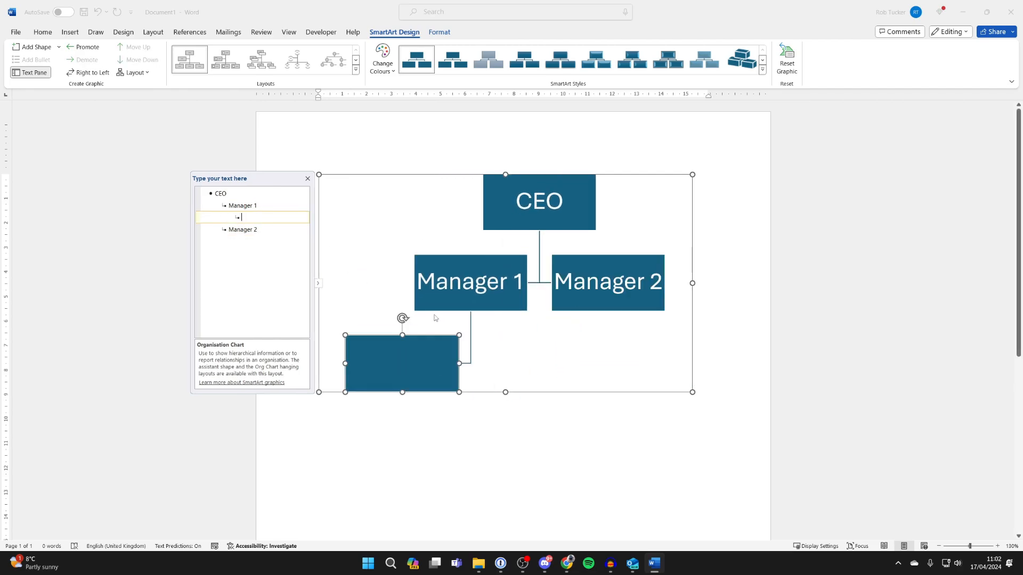
Step: Add Sales rep 1 under Manager 1 and Engineer 1 under Manager 2
{"action": "type", "text": "Sales rep 1"}
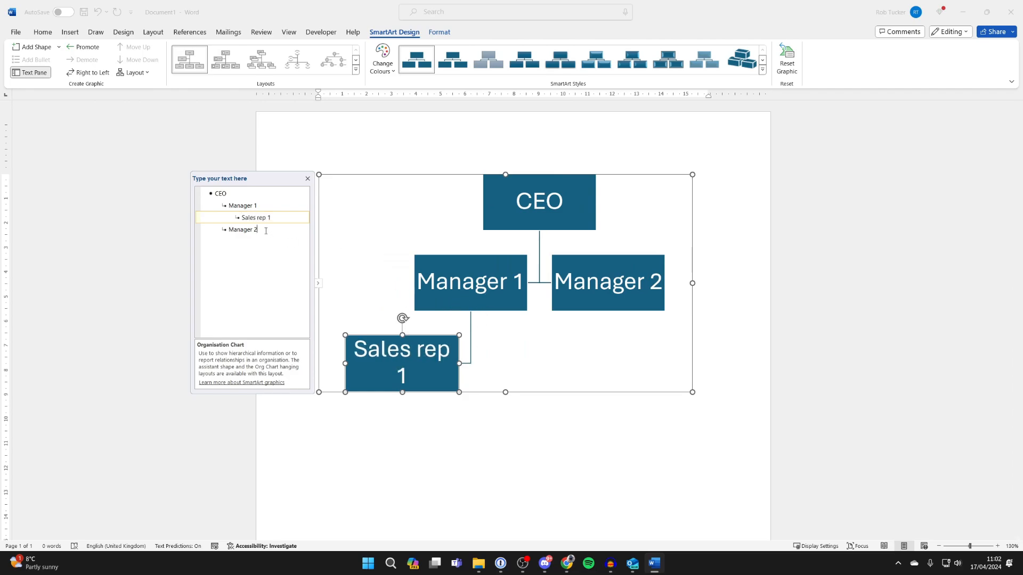
{"action": "key", "text": "enter"}
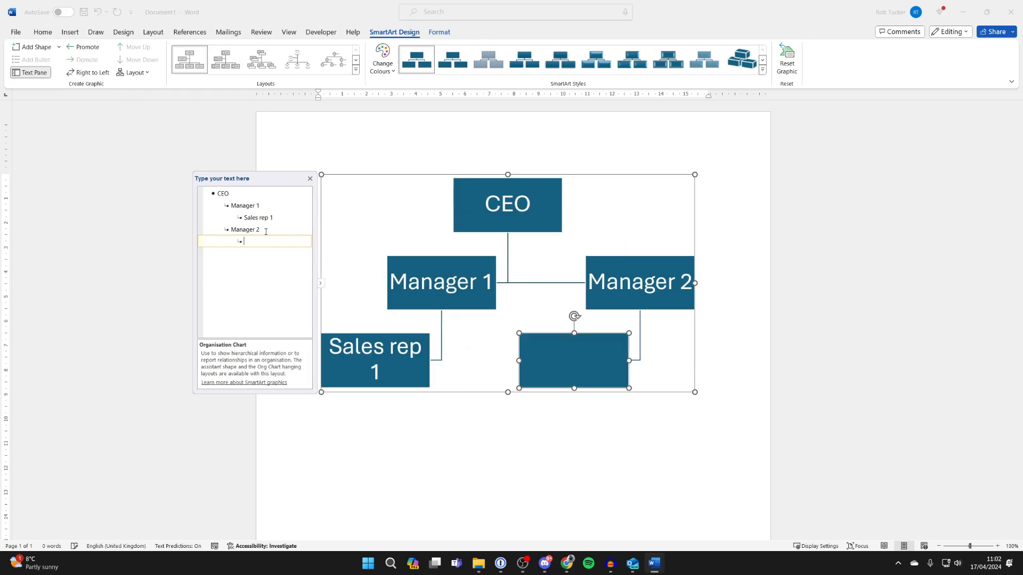
{"action": "type", "text": "Engine"}
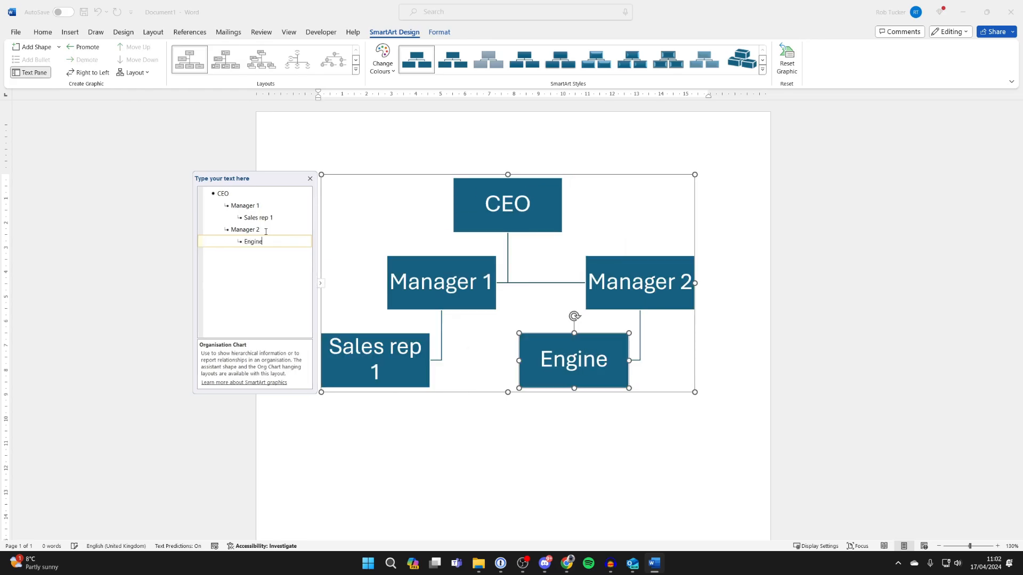
{"action": "type", "text": "eer 1"}
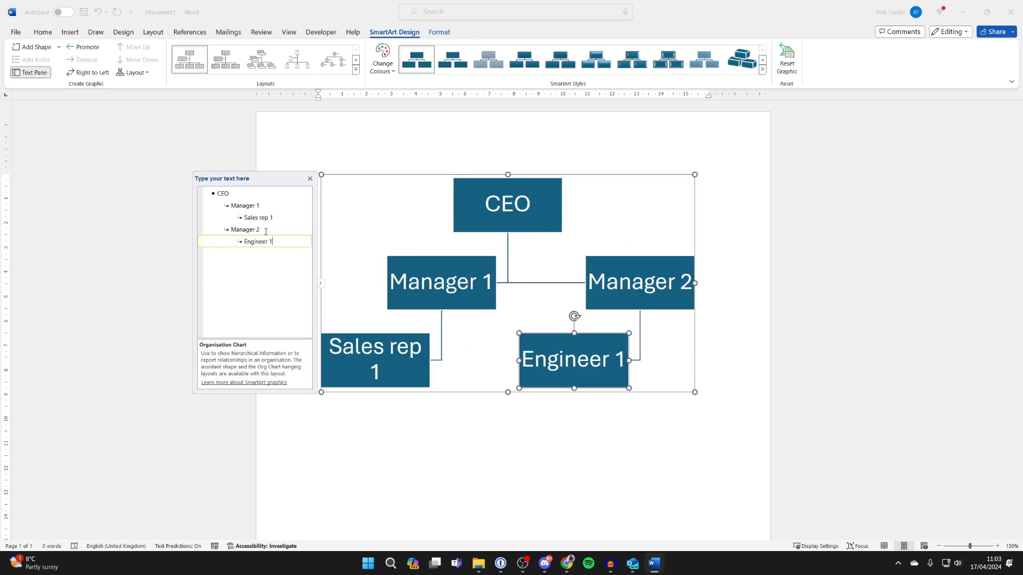